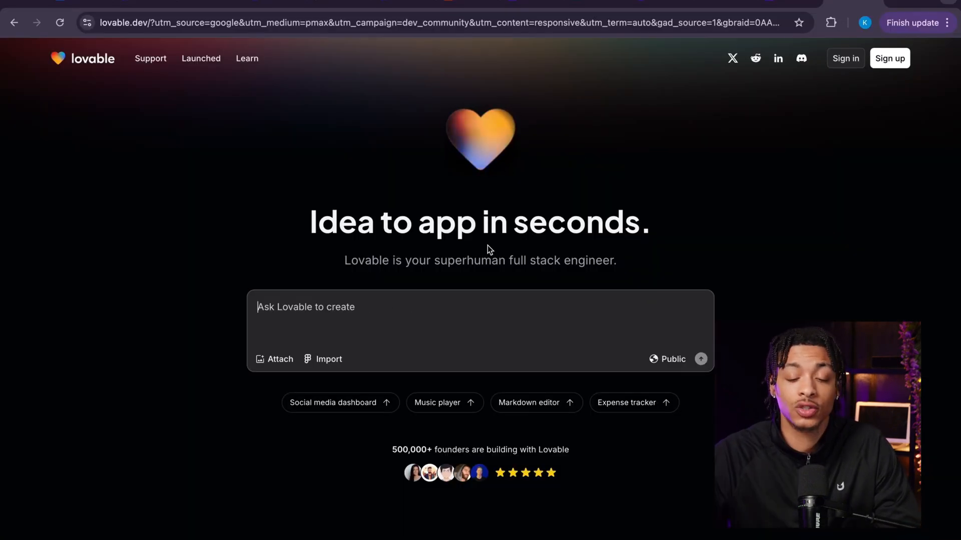
- Write the build prompt fragments 'an internal tool that' and 'create a landing page for my..'
type("an internal tool that.")
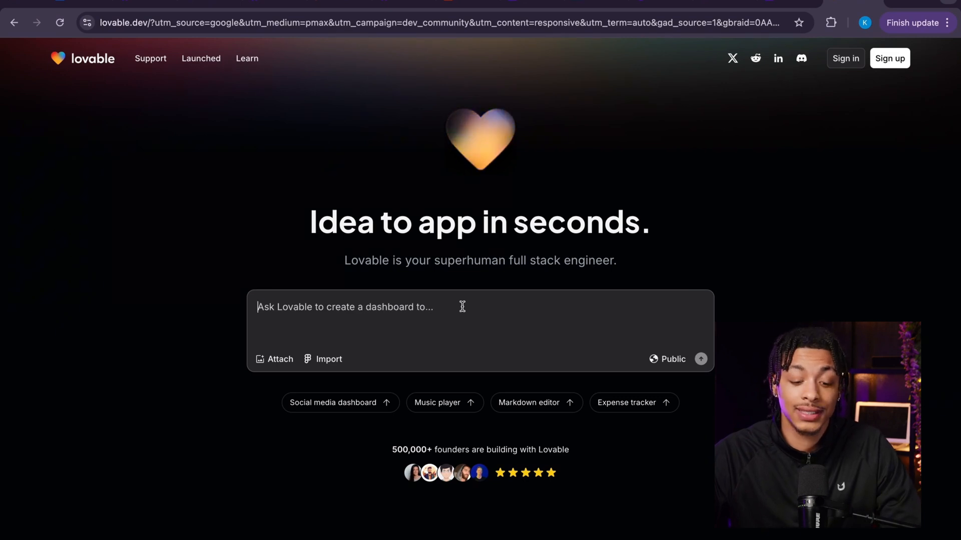
type("landin")
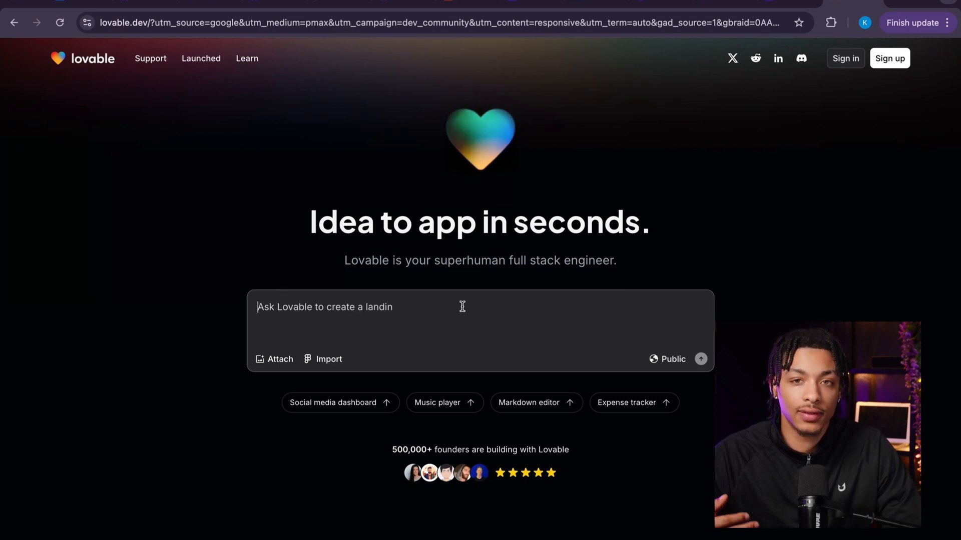
type("g page for my..")
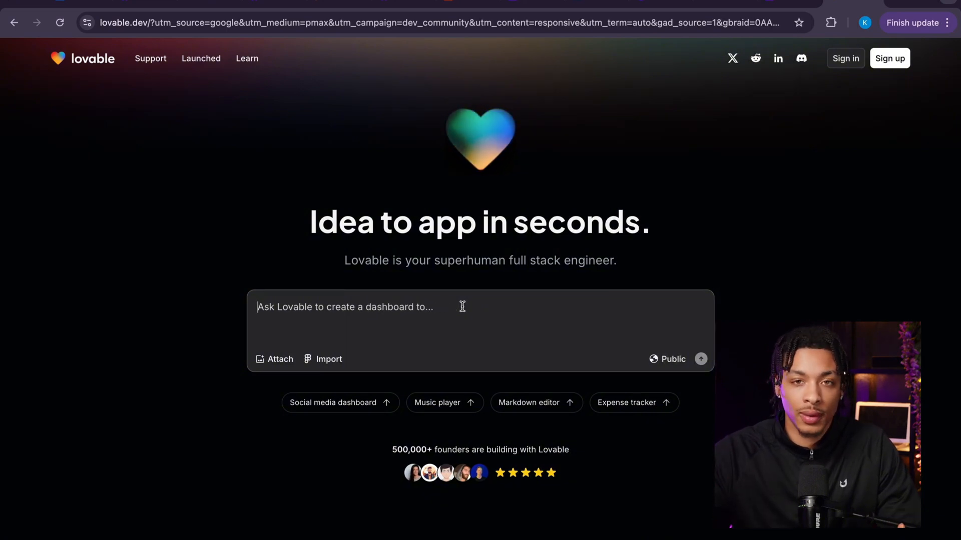
type("create a lan")
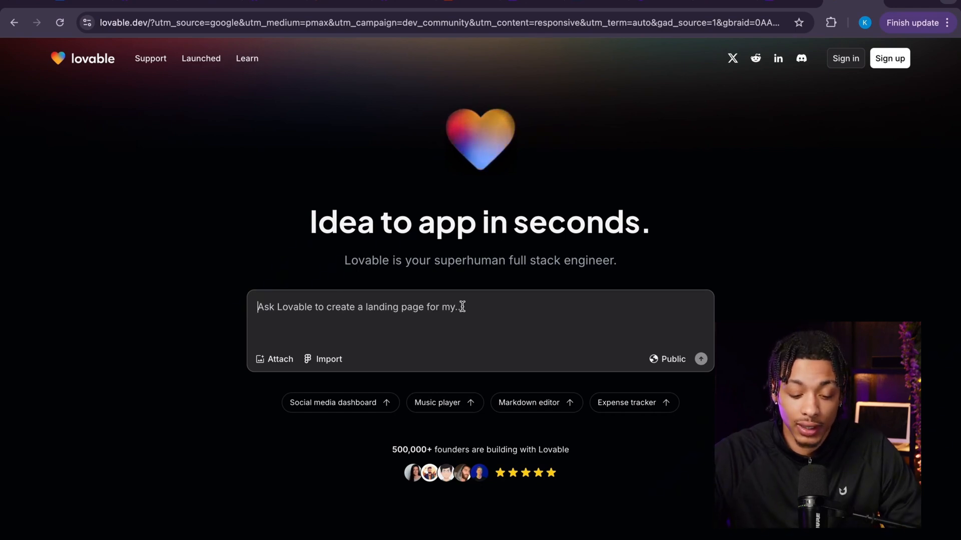
scroll("down", 3)
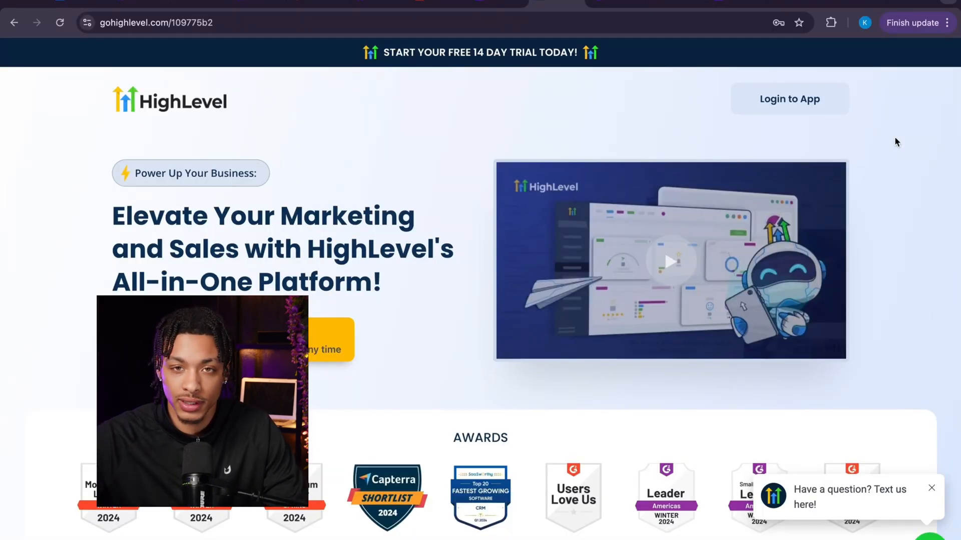
mouse_move(135, 123)
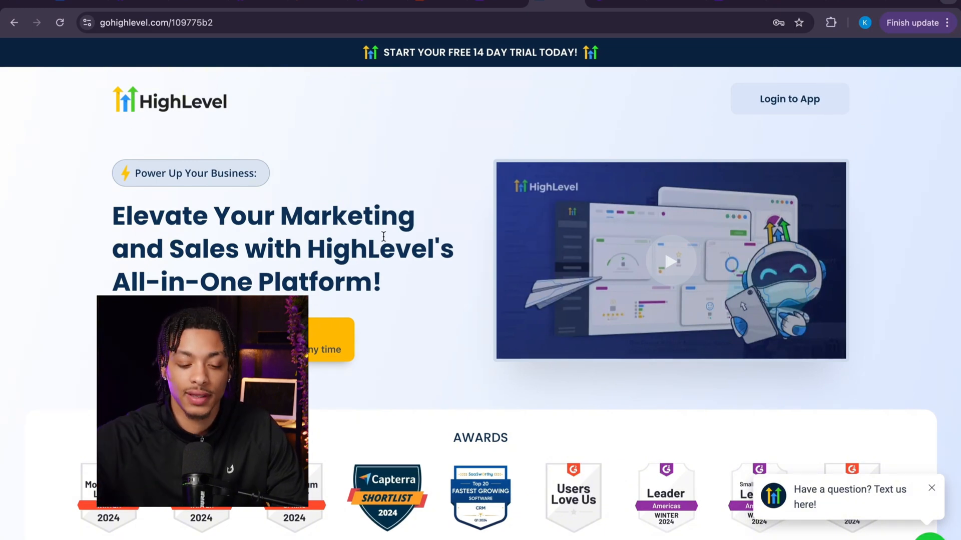
- Scroll through the Metallic template site's upper homepage sections
scroll("down", 3)
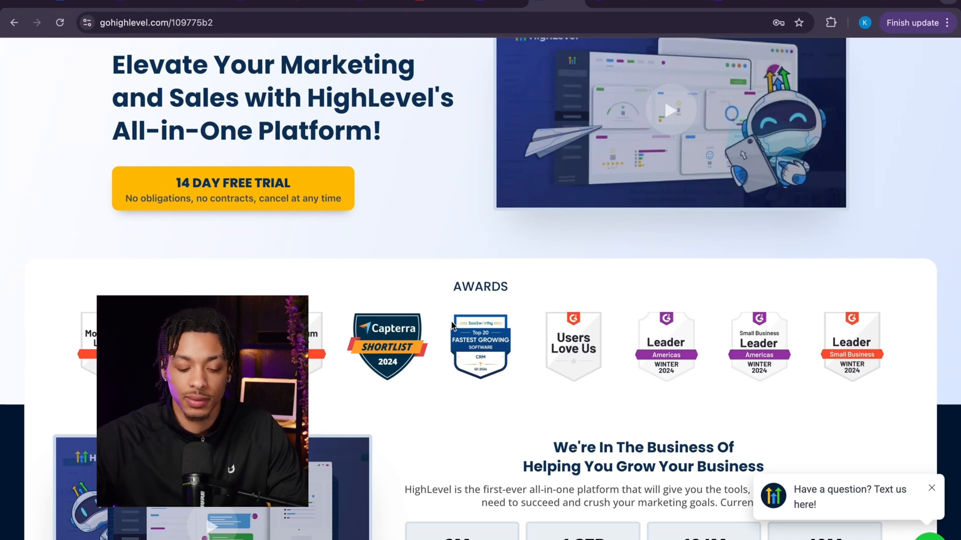
scroll("down", 3)
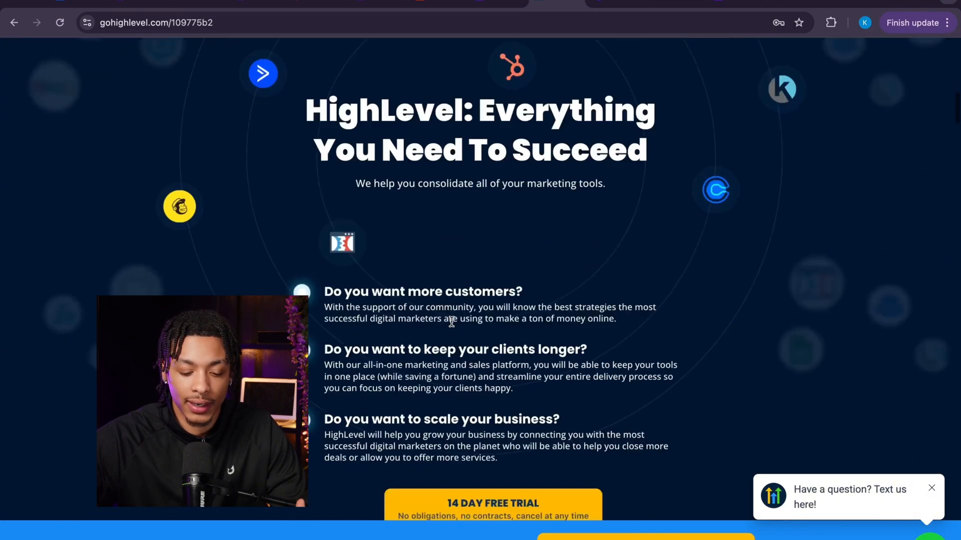
scroll("down", 3)
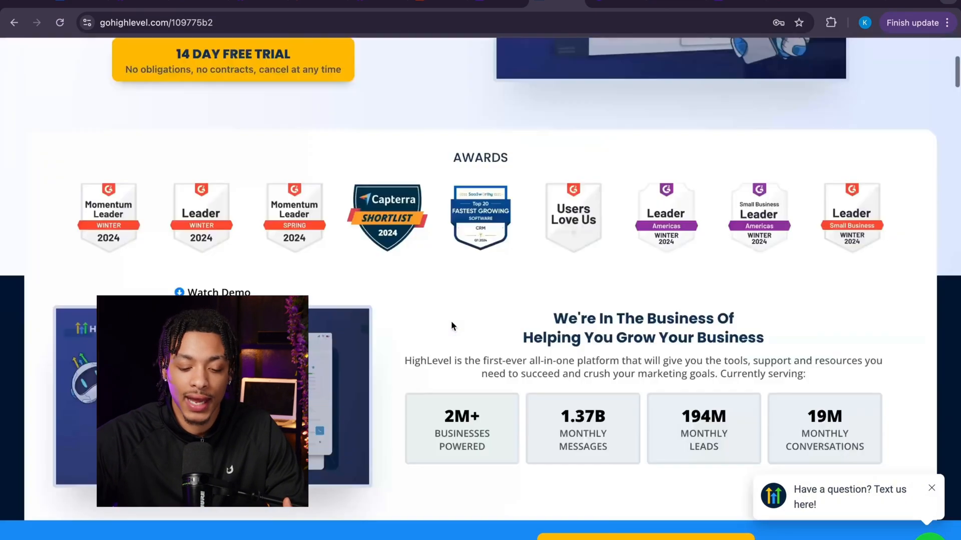
scroll("up", 3)
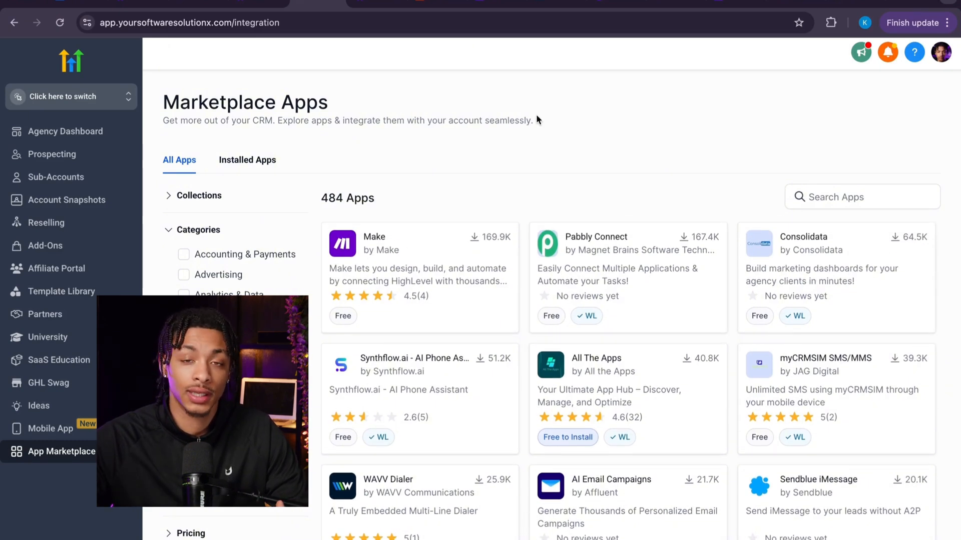
scroll("down", 3)
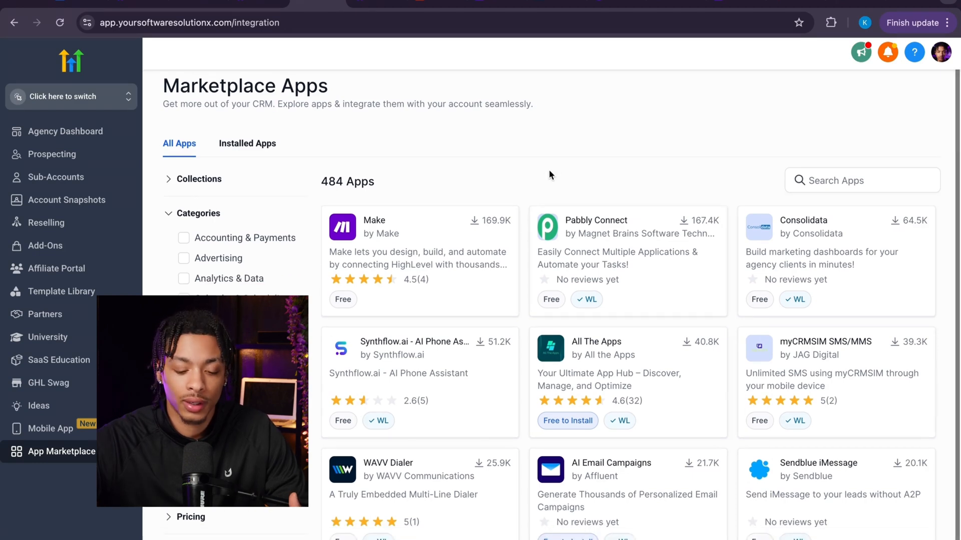
scroll("down", 3)
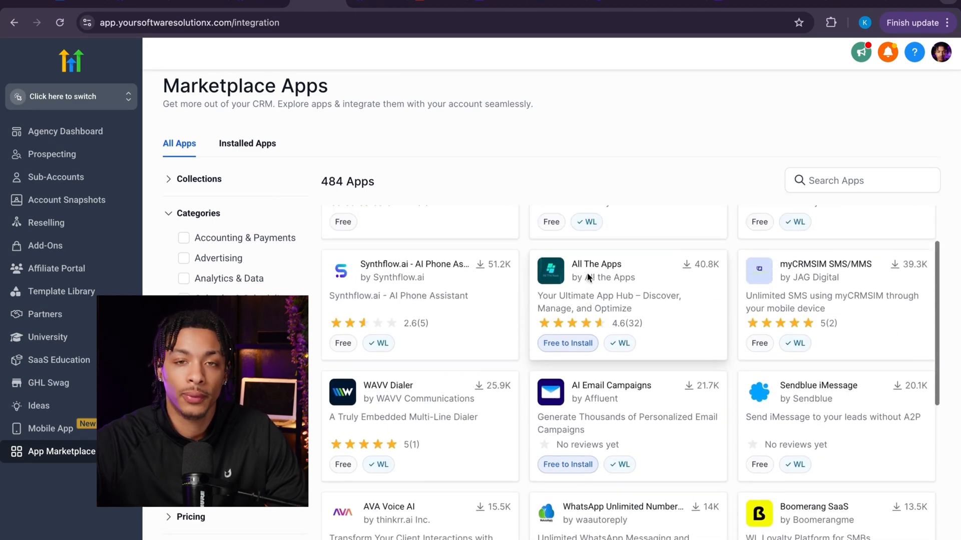
scroll("down", 3)
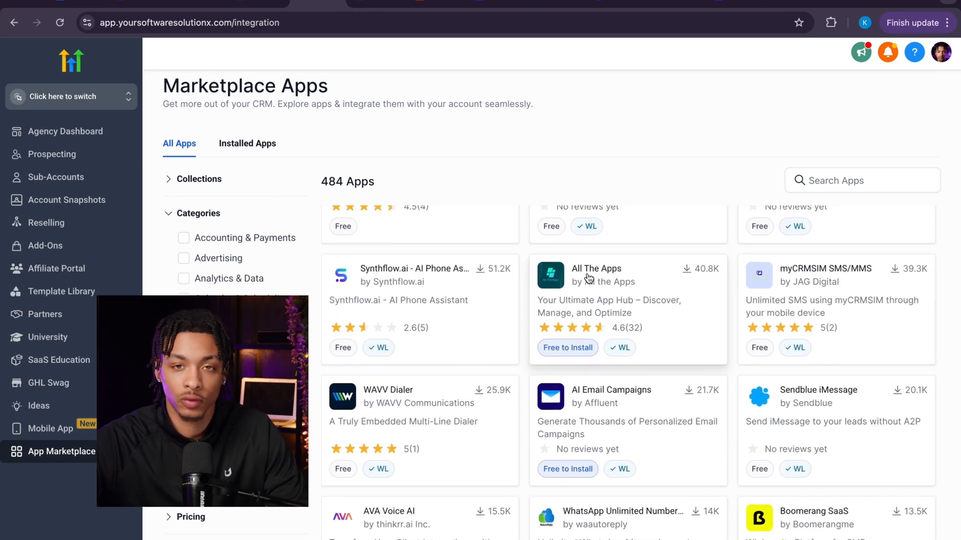
scroll("down", 3)
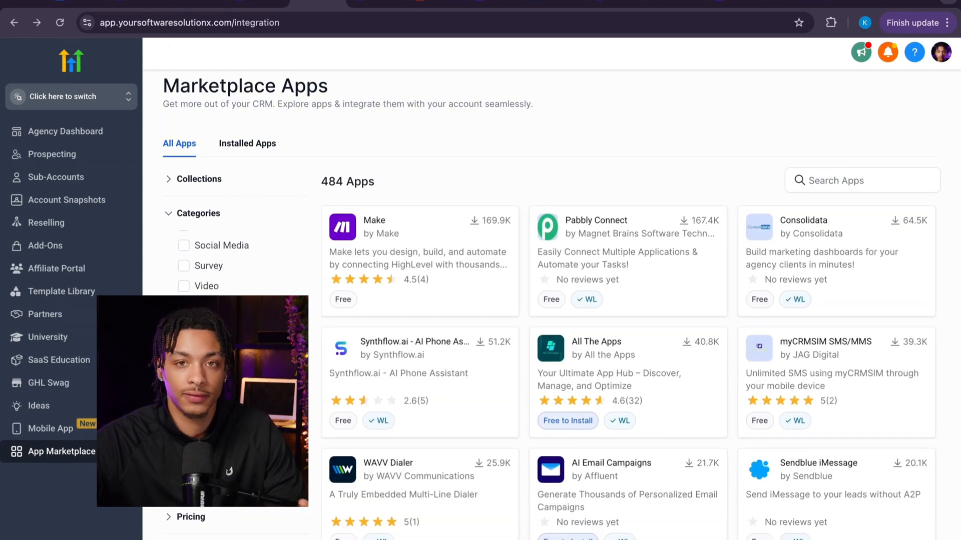
- Continue down to the 'Track, Manage, and Optimize Expenses Easily' section
scroll("down", 3)
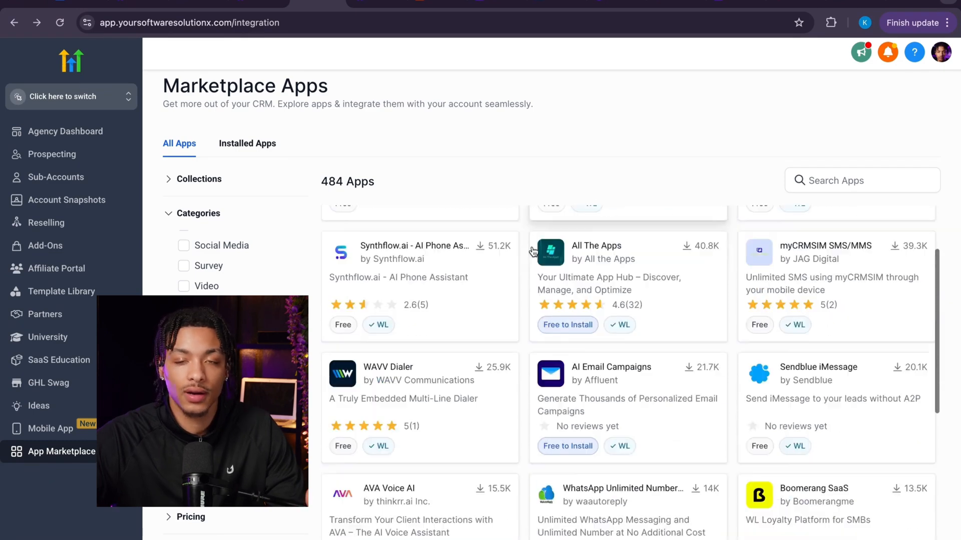
scroll("down", 3)
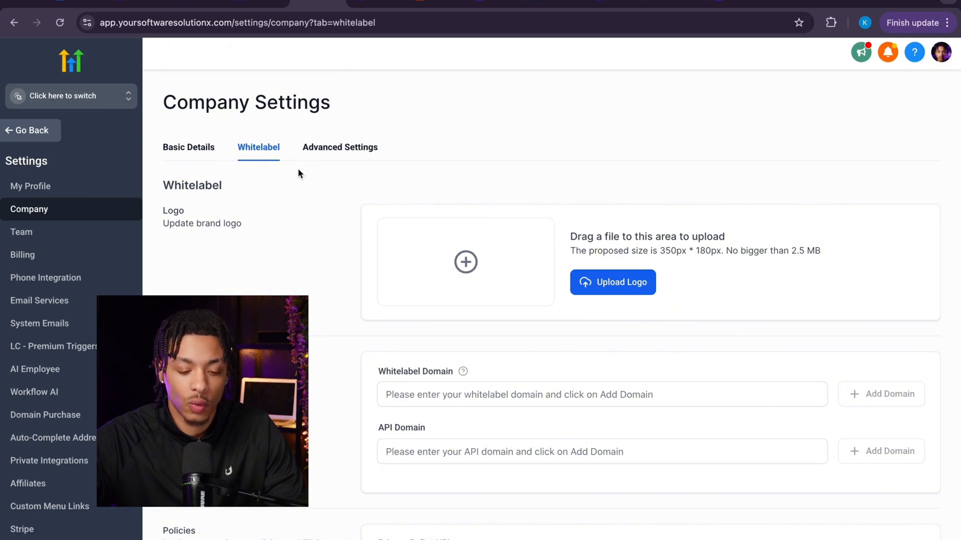
scroll("down", 3)
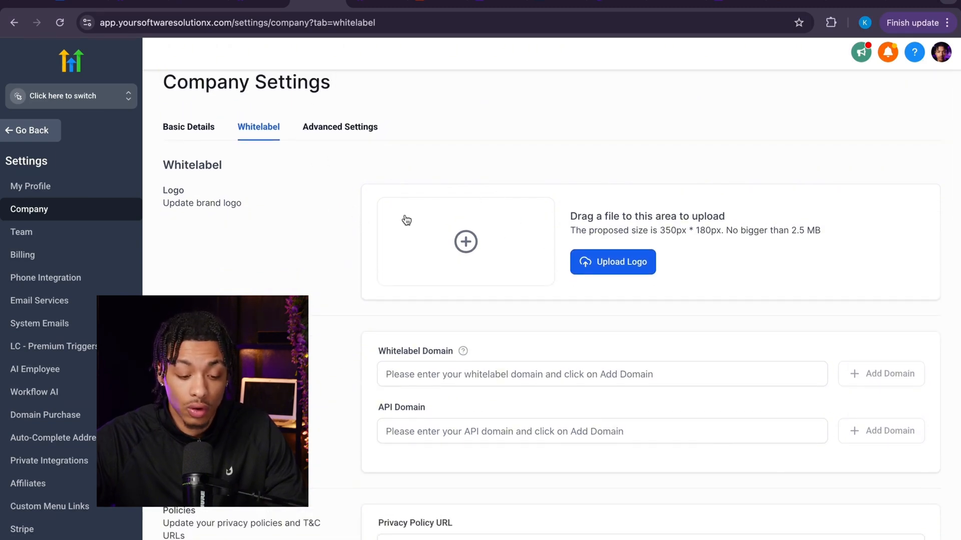
scroll("down", 3)
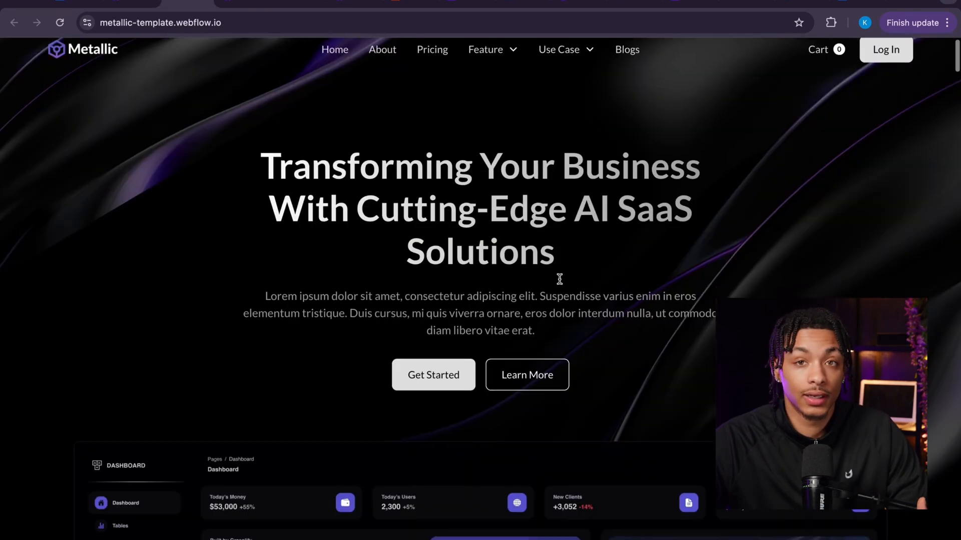
scroll("down", 3)
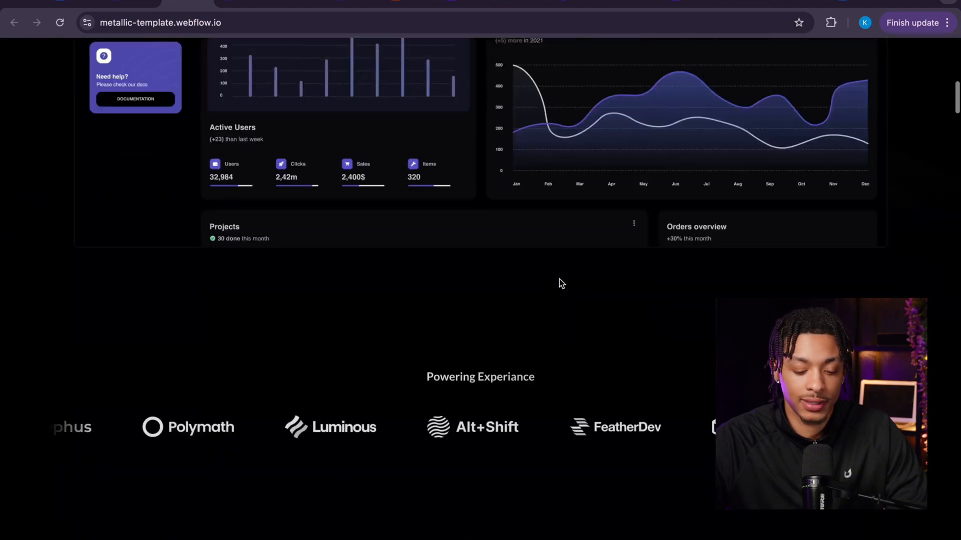
scroll("down", 3)
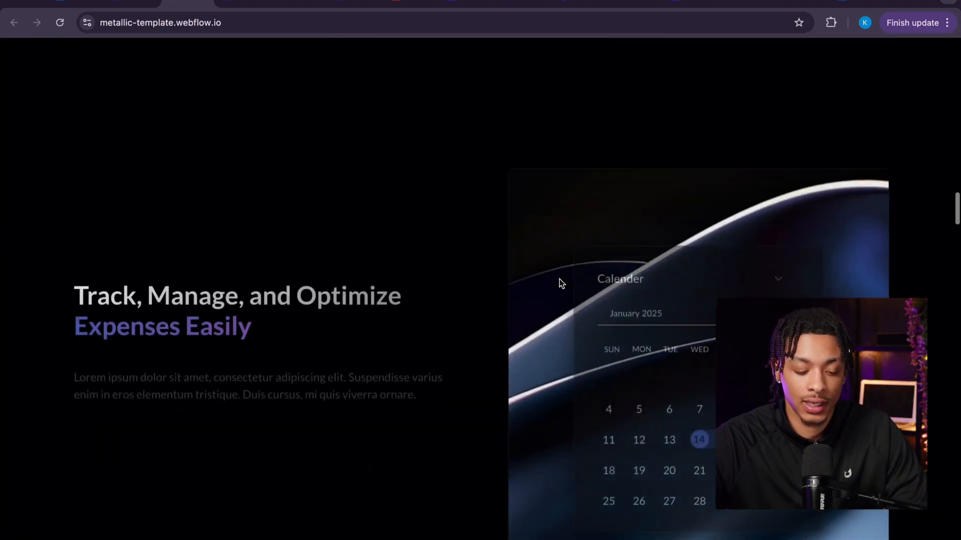
scroll("down", 3)
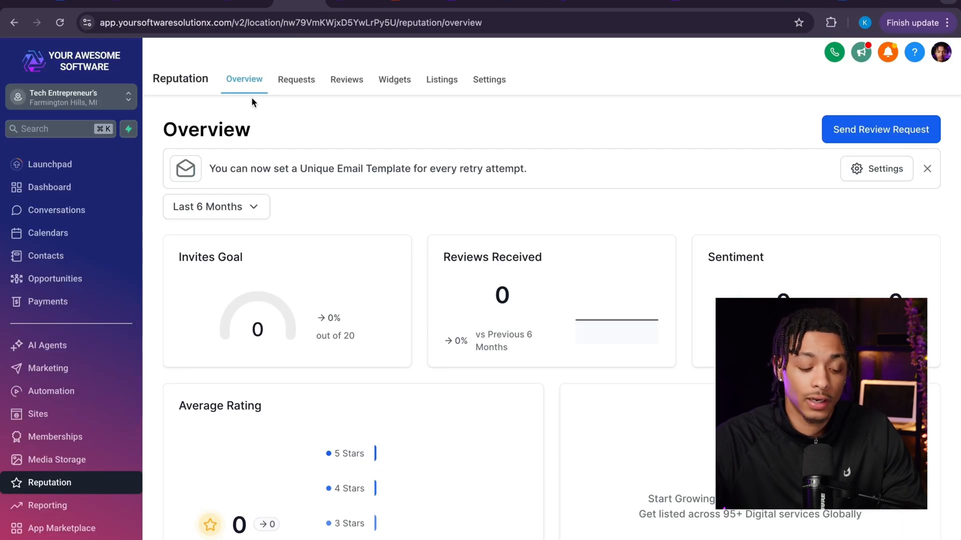
mouse_move(317, 433)
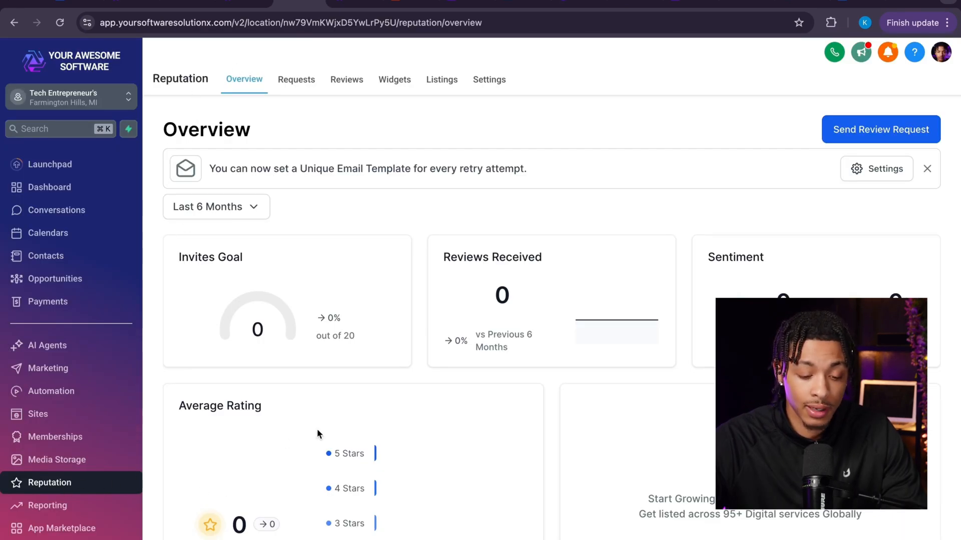
mouse_move(472, 215)
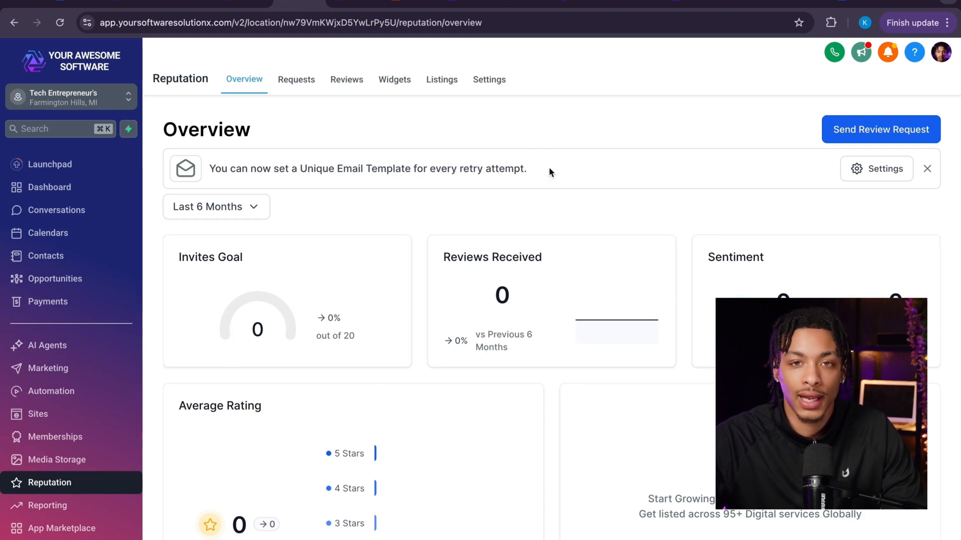
- Go into Reputation Settings, past SMS Review Requests, and bring up the Review Link configuration
left_click(489, 79)
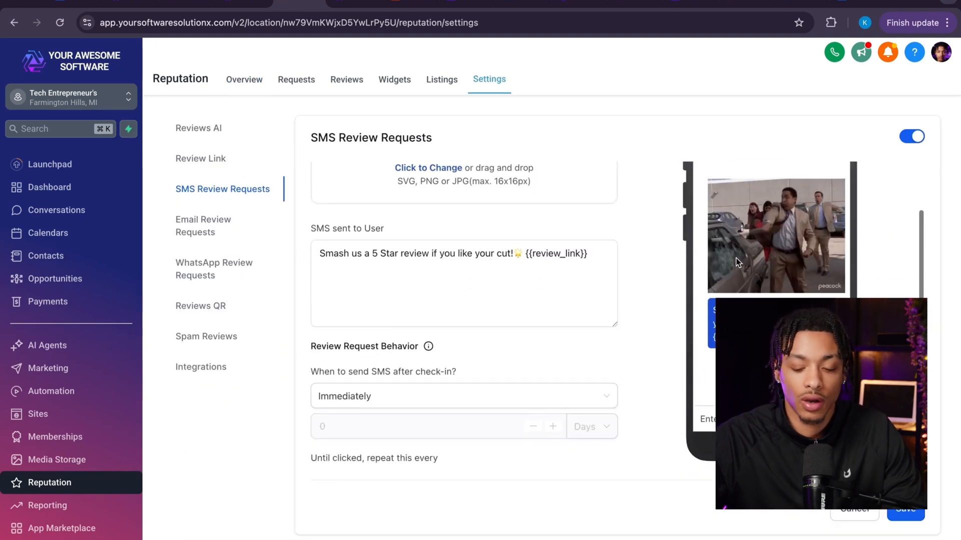
scroll("down", 3)
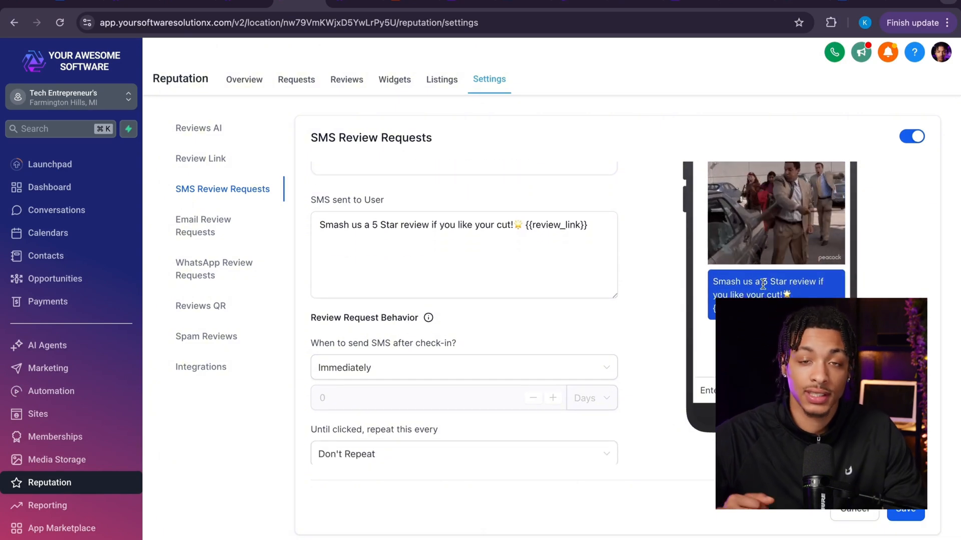
left_click(201, 158)
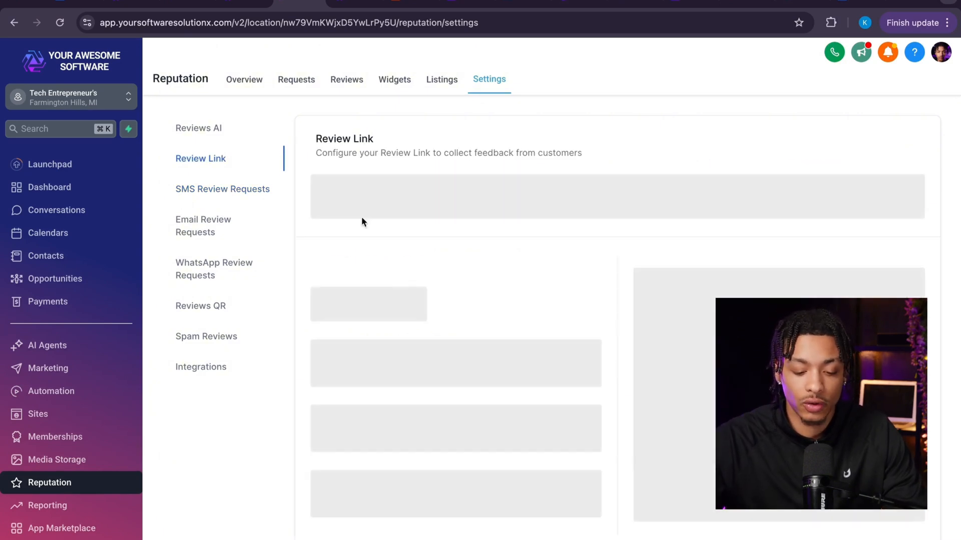
left_click(198, 128)
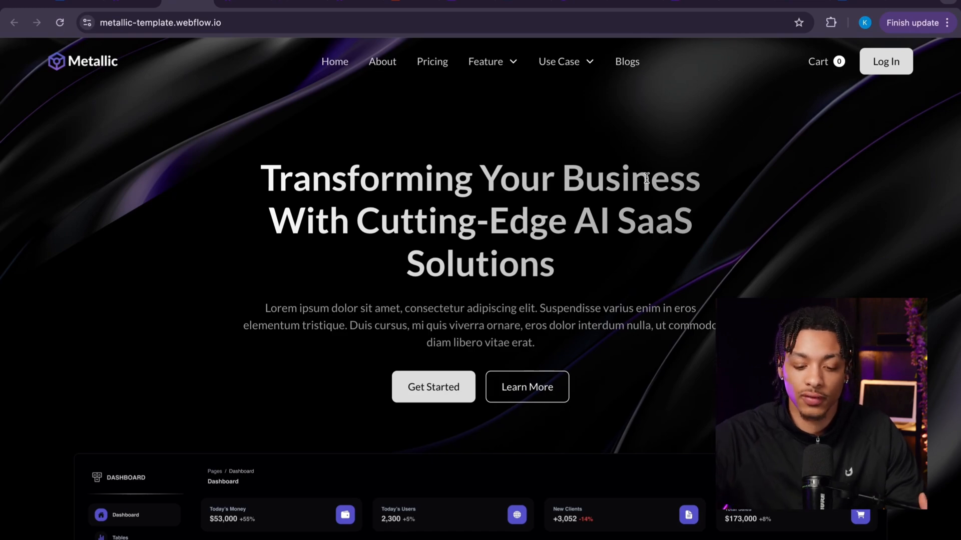
- Scroll the Metallic homepage from the hero past the dashboard cards to 'Get Better Result With Stunning Features'
scroll("down", 3)
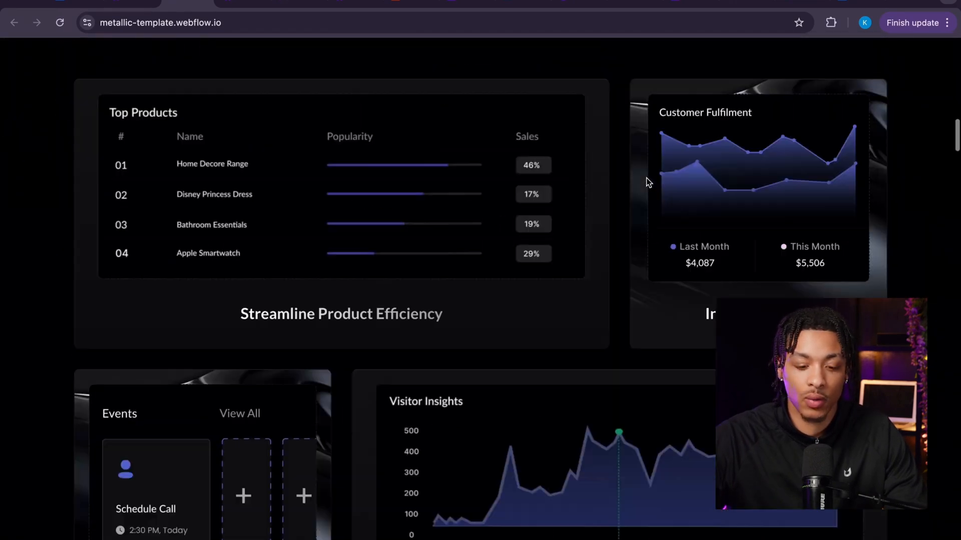
scroll("up", 3)
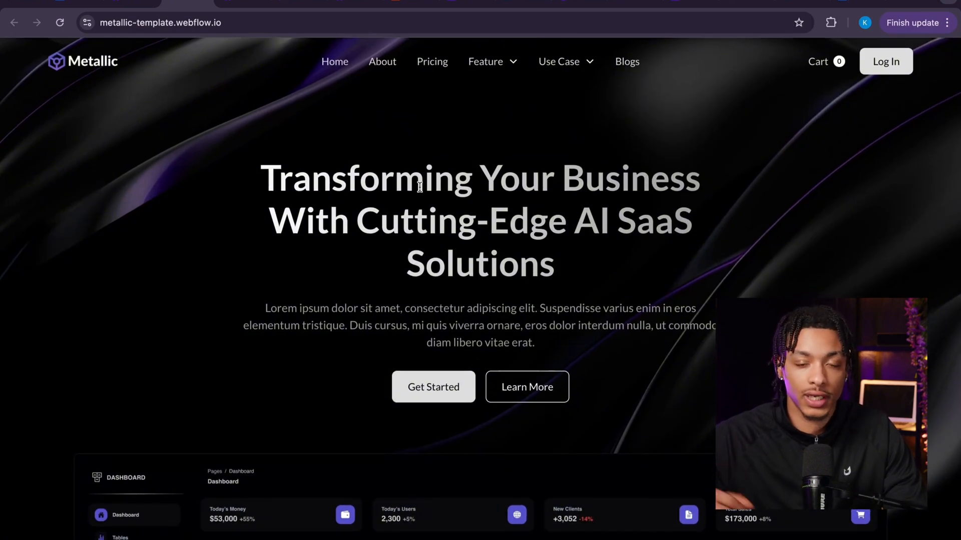
scroll("down", 3)
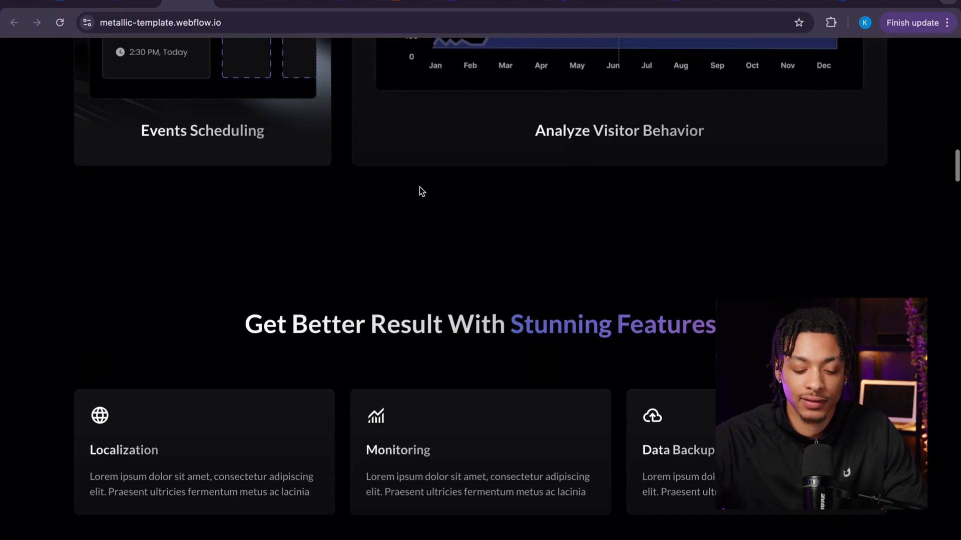
scroll("down", 3)
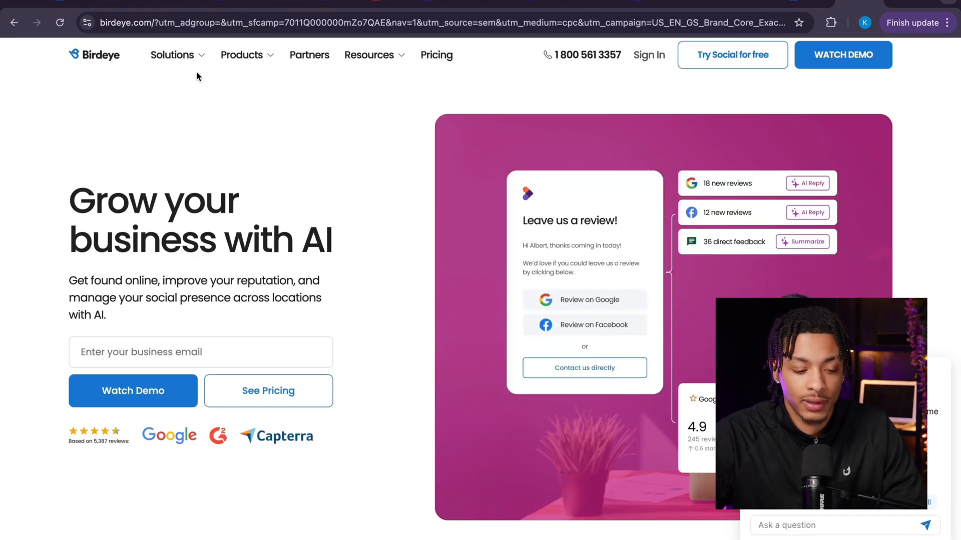
- Show Birdeye's Products menu, then scroll through outcomes, G2 leadership and customer results and back up
left_click(242, 54)
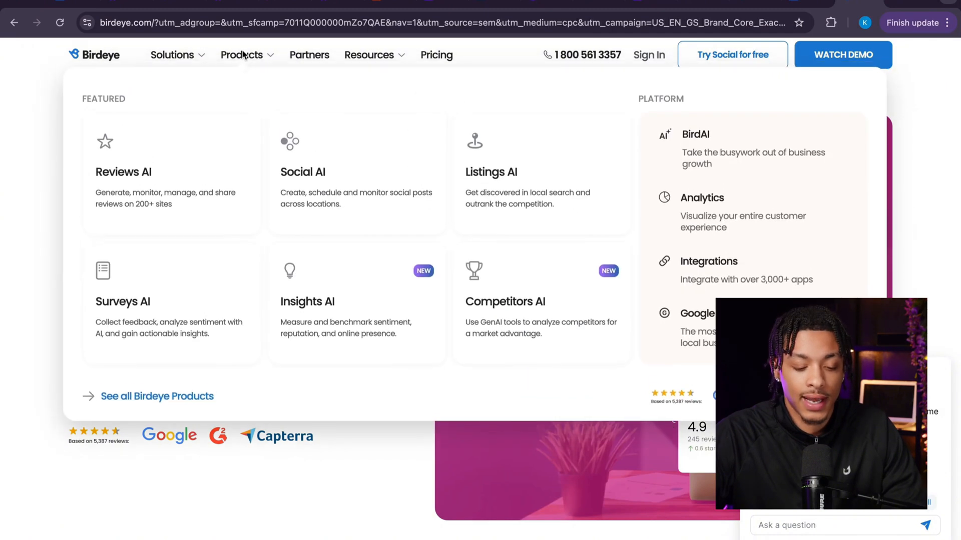
mouse_move(168, 188)
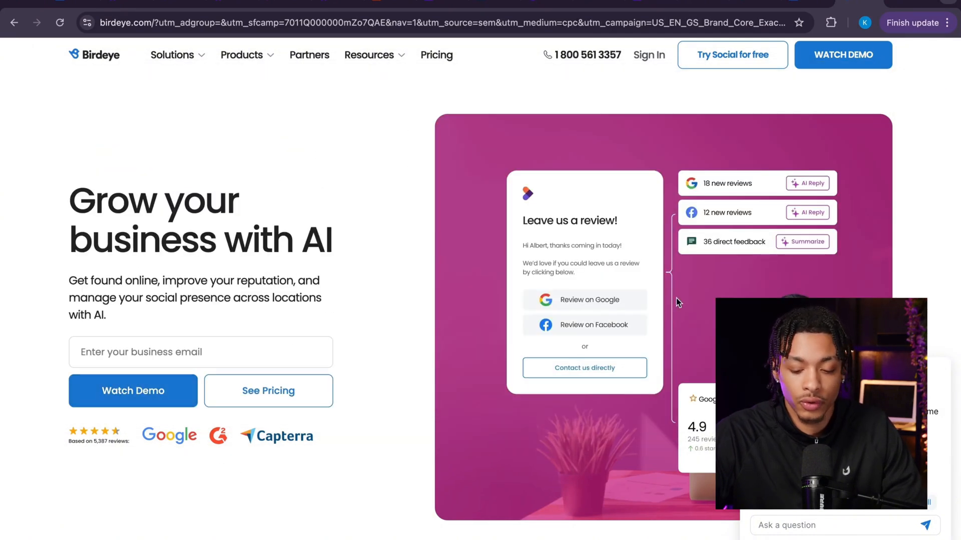
scroll("down", 3)
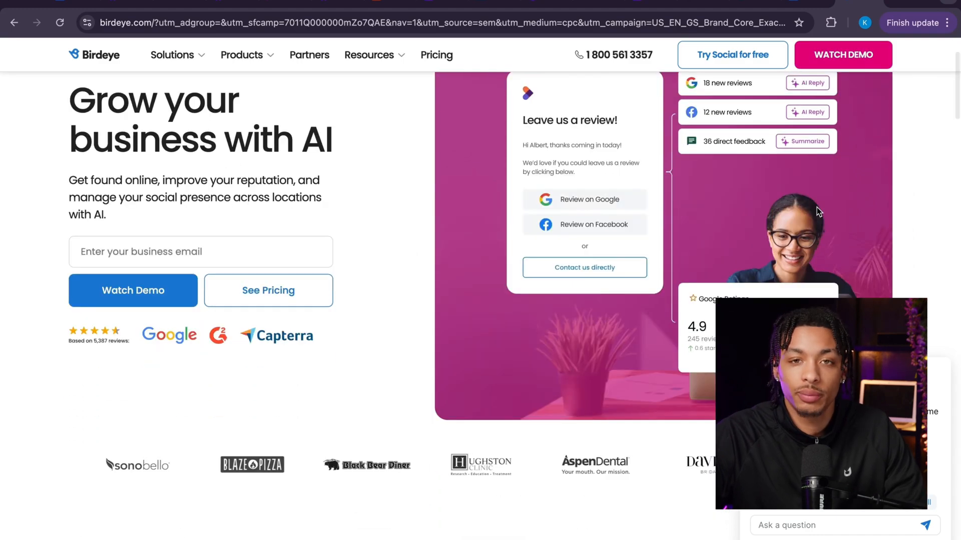
scroll("down", 3)
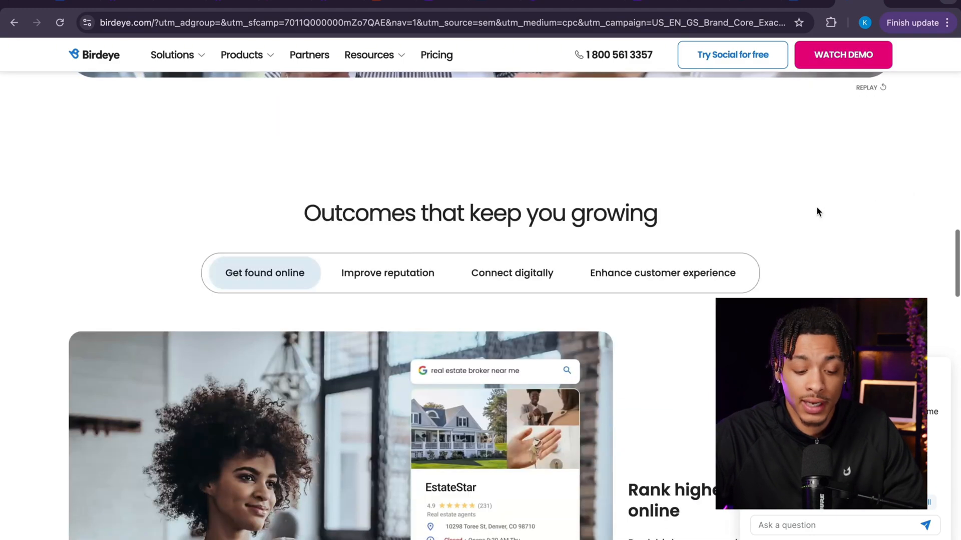
scroll("down", 3)
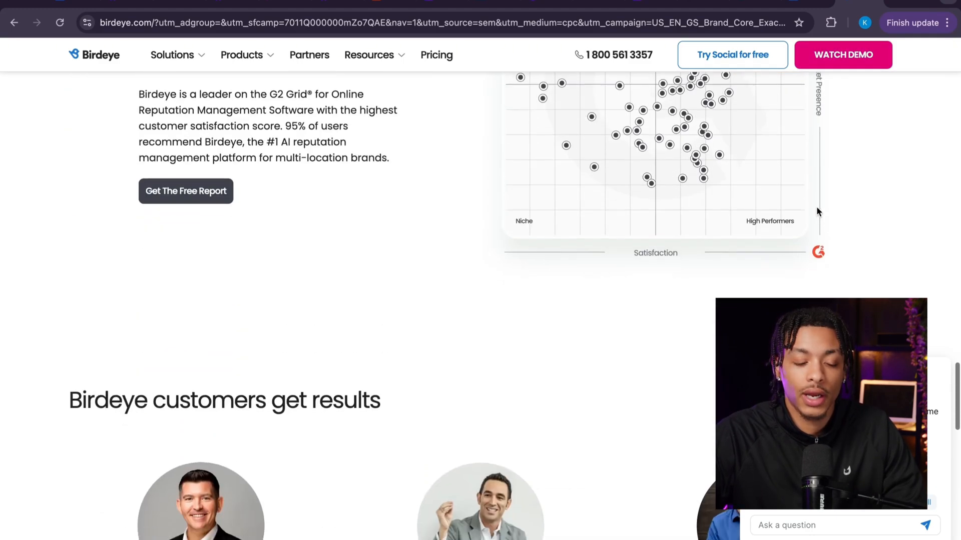
scroll("down", 3)
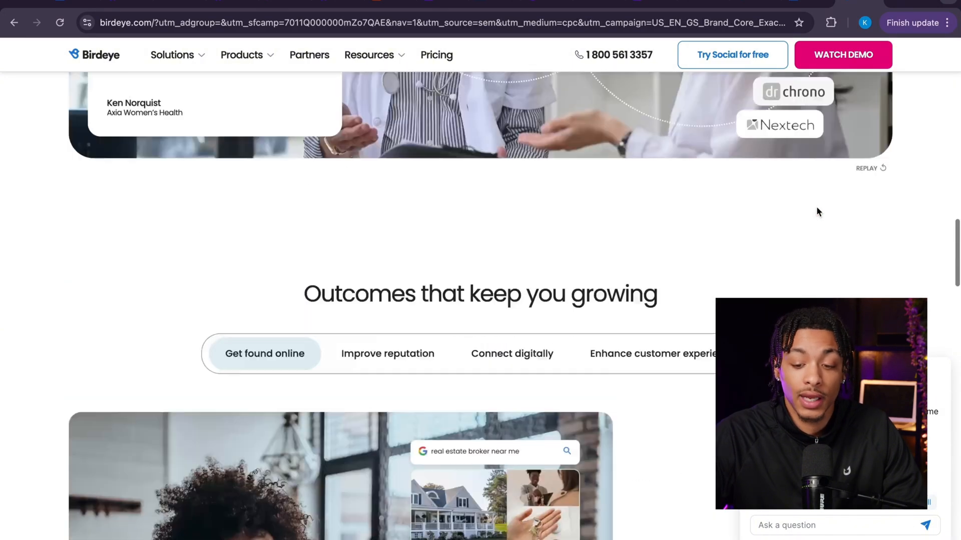
scroll("up", 3)
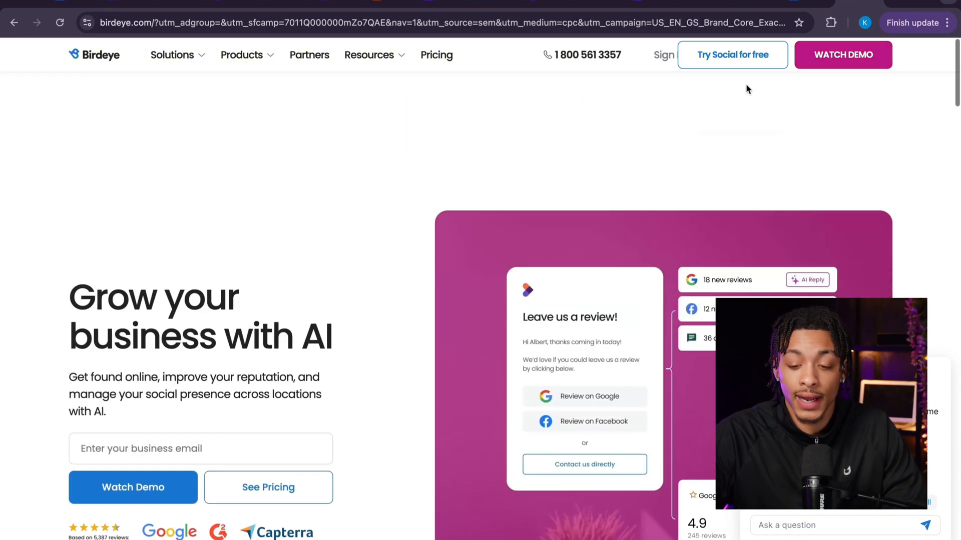